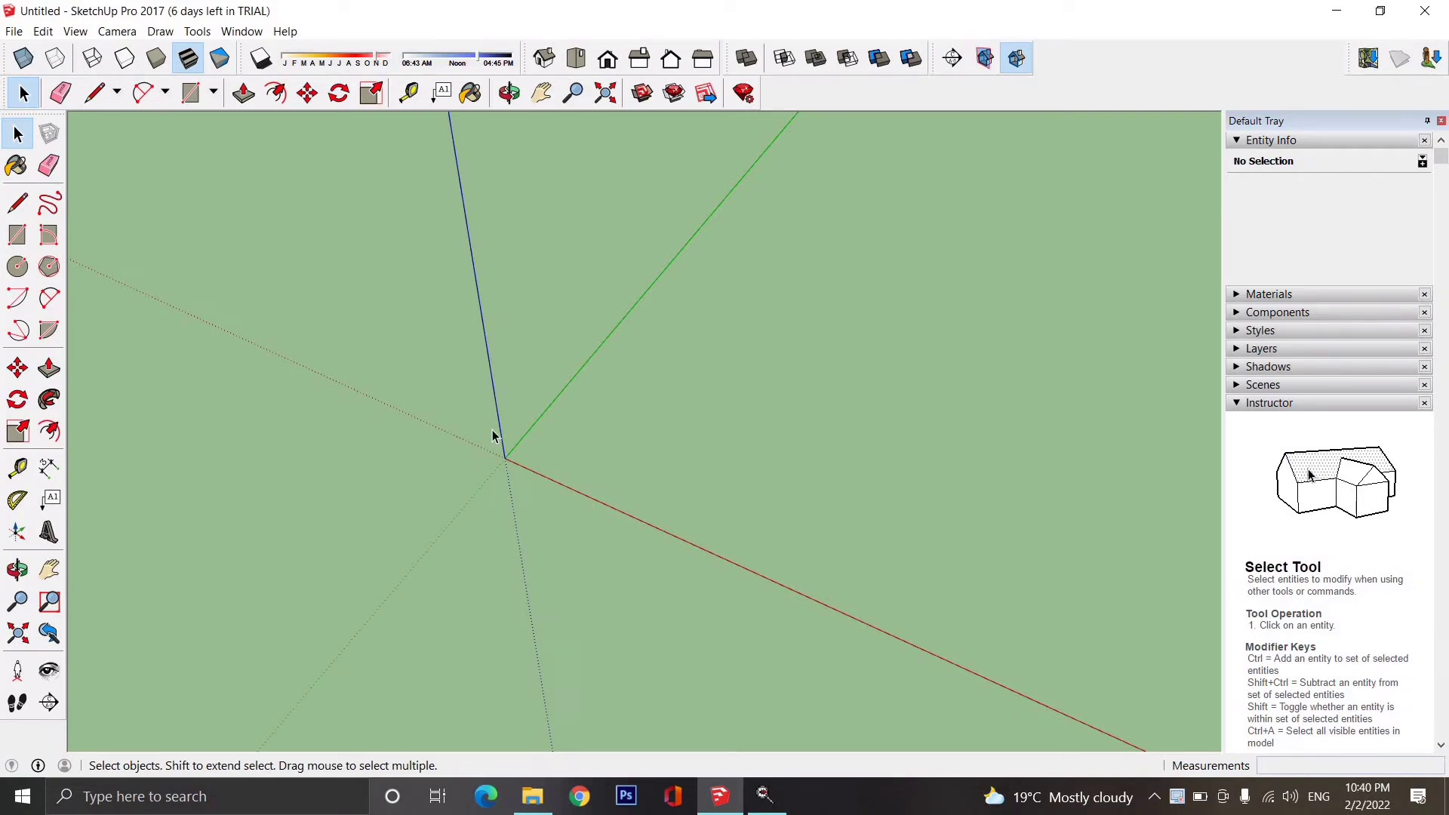
{"action": "mouse_move", "coordinate": [493, 464]}
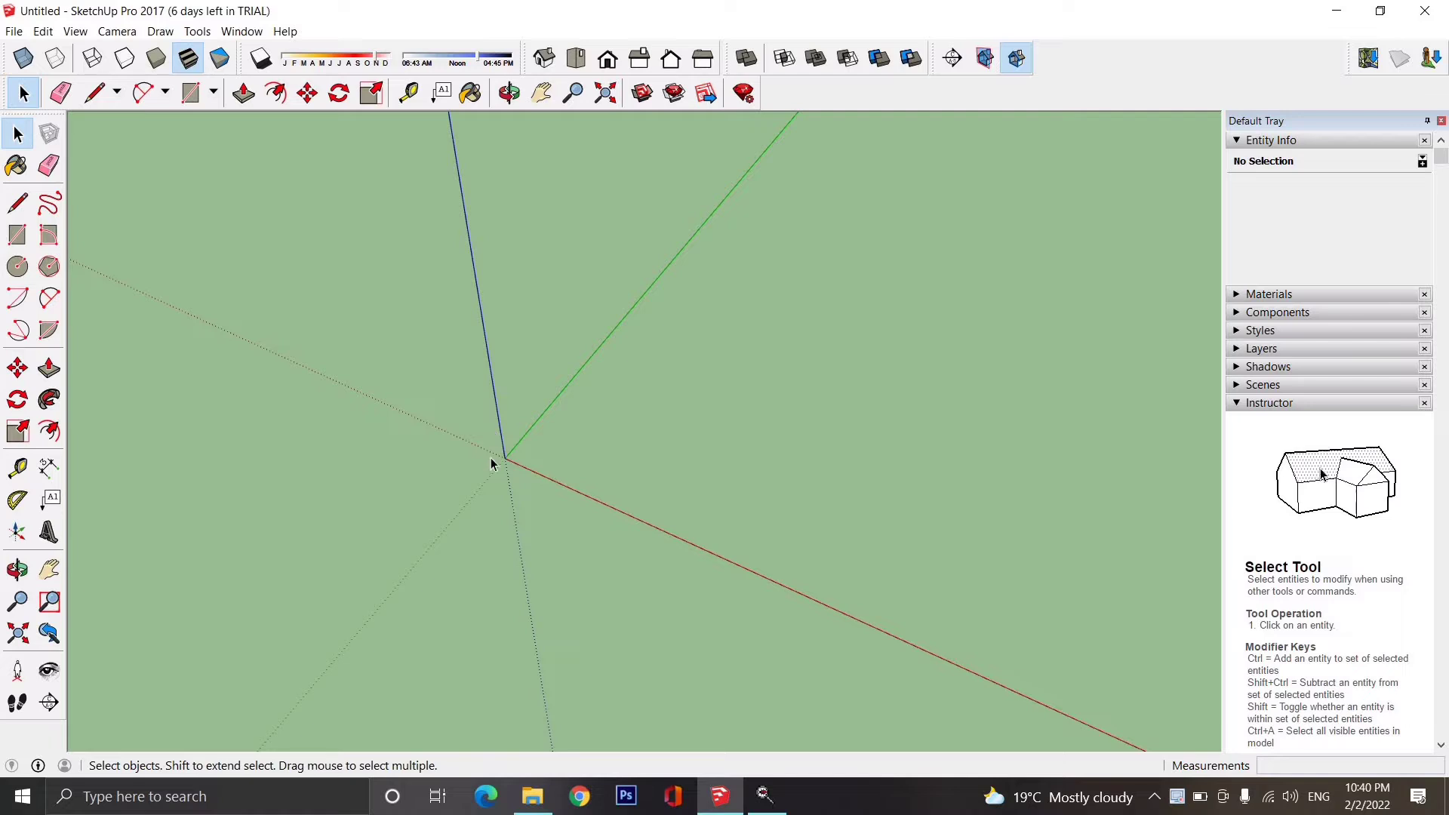
{"action": "mouse_move", "coordinate": [535, 473]}
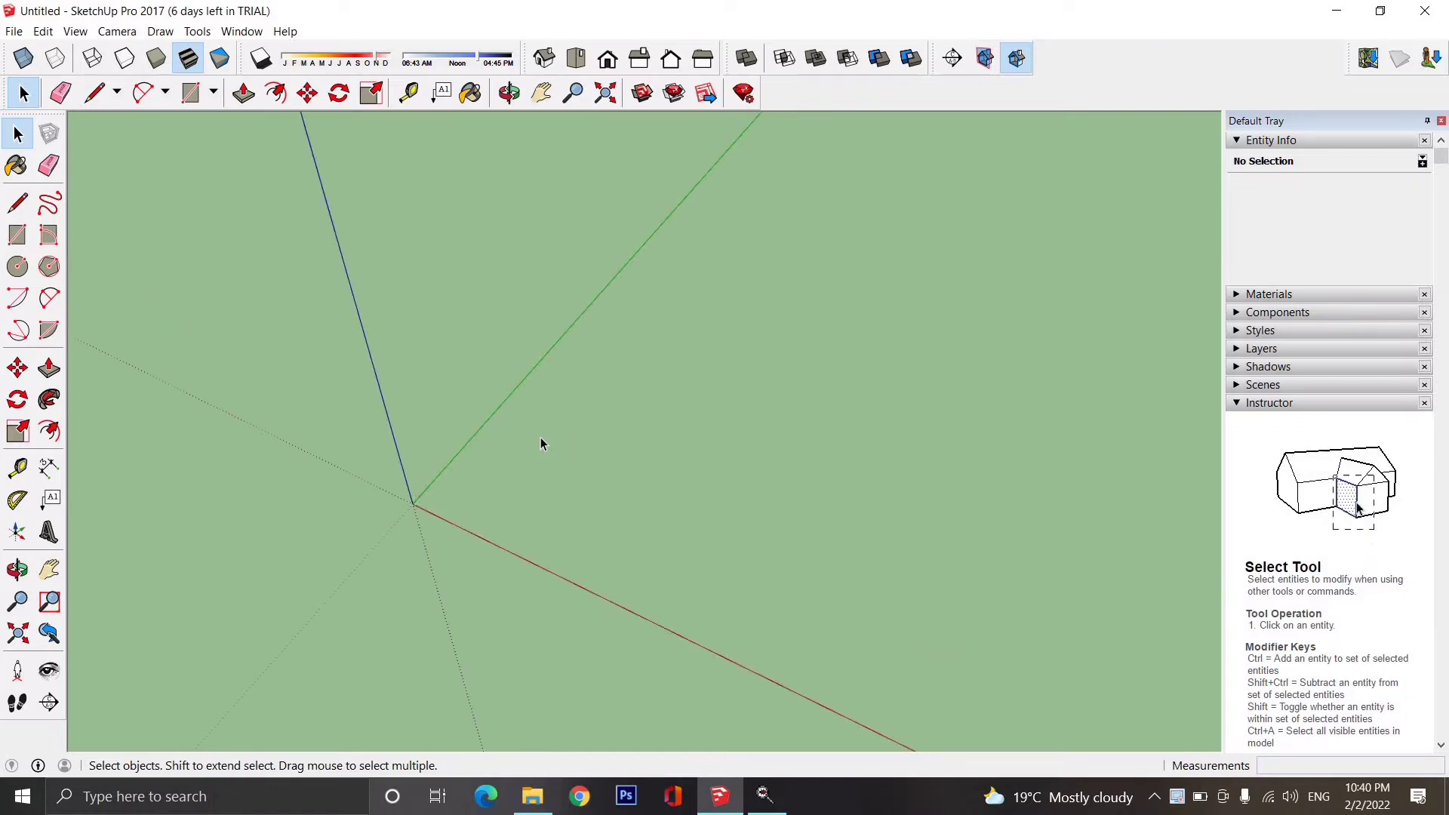
{"action": "mouse_move", "coordinate": [462, 506]}
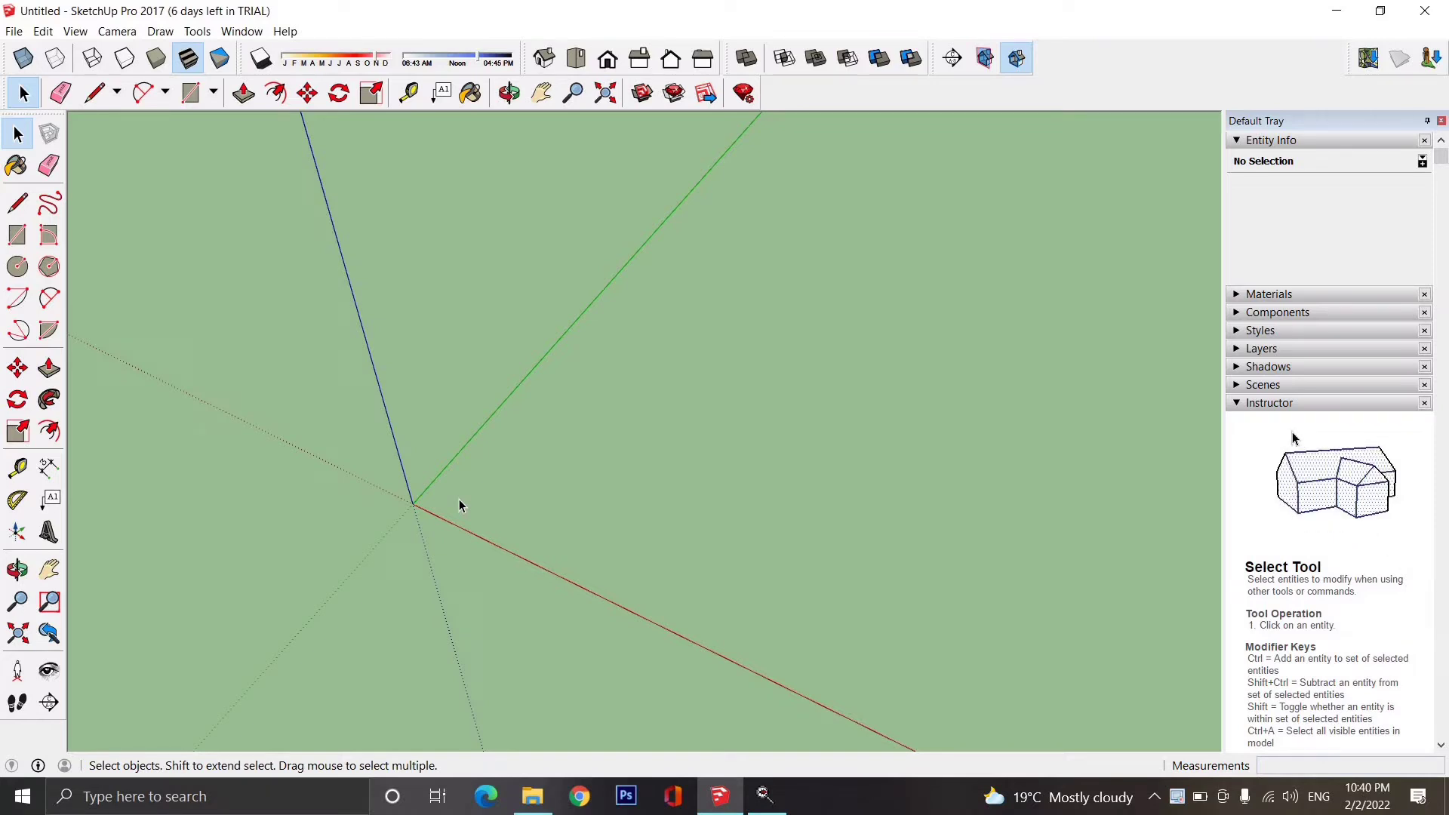
{"action": "mouse_move", "coordinate": [259, 345]}
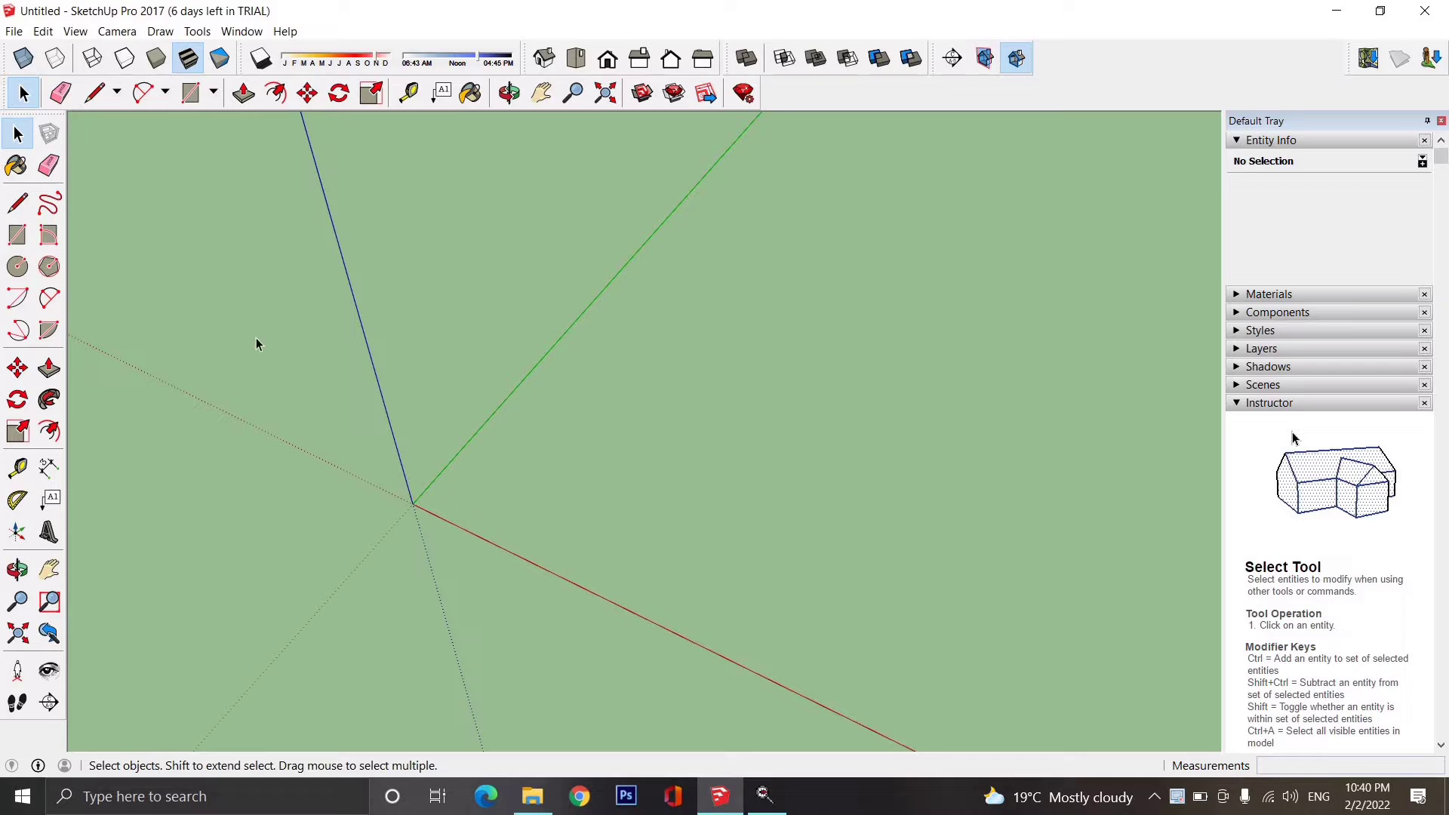
{"action": "mouse_move", "coordinate": [118, 282]}
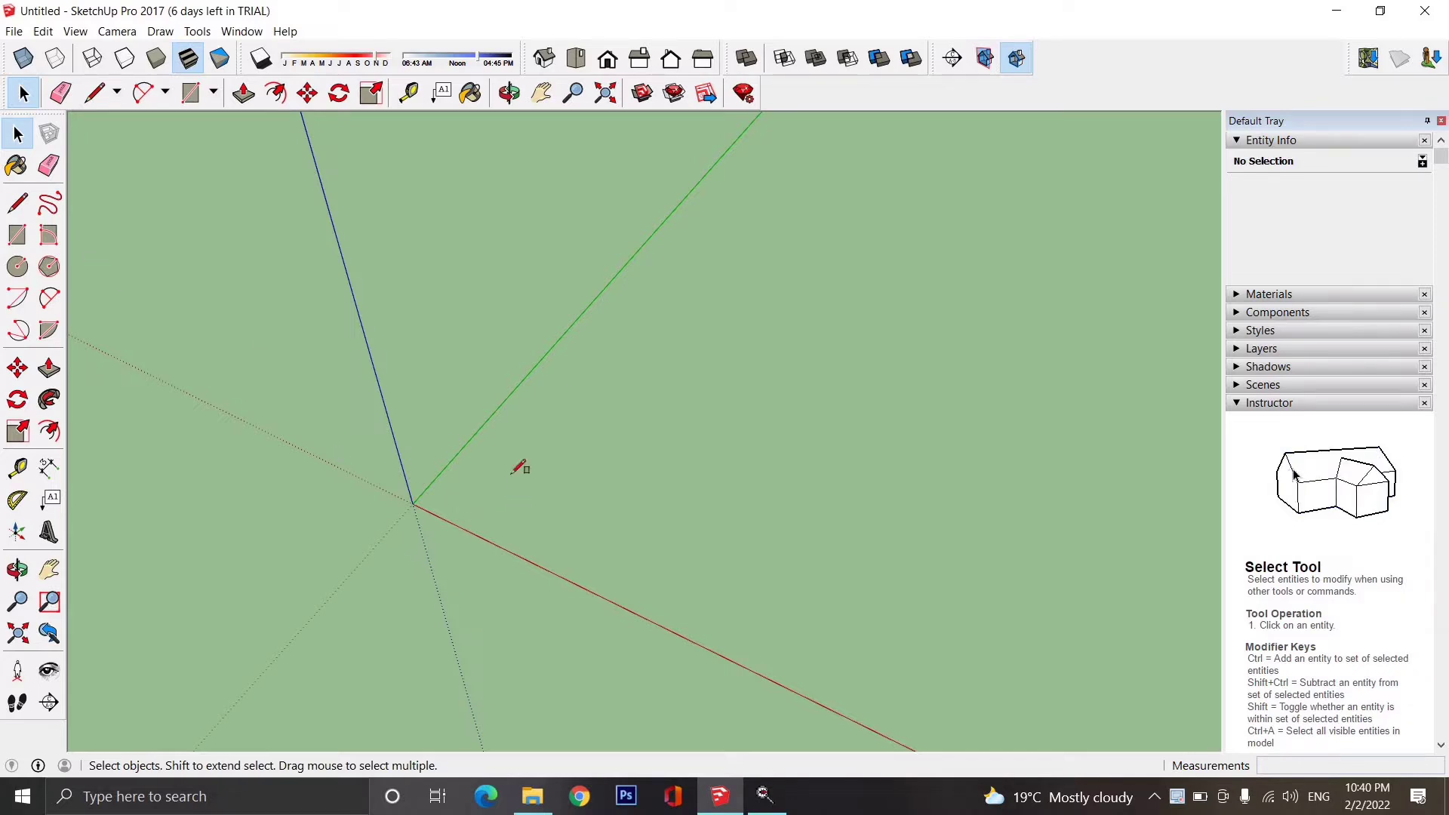
Draw a ground rectangle, push/pull it up 2 m, and triple-click to select the whole box.
{"action": "left_click", "coordinate": [188, 91]}
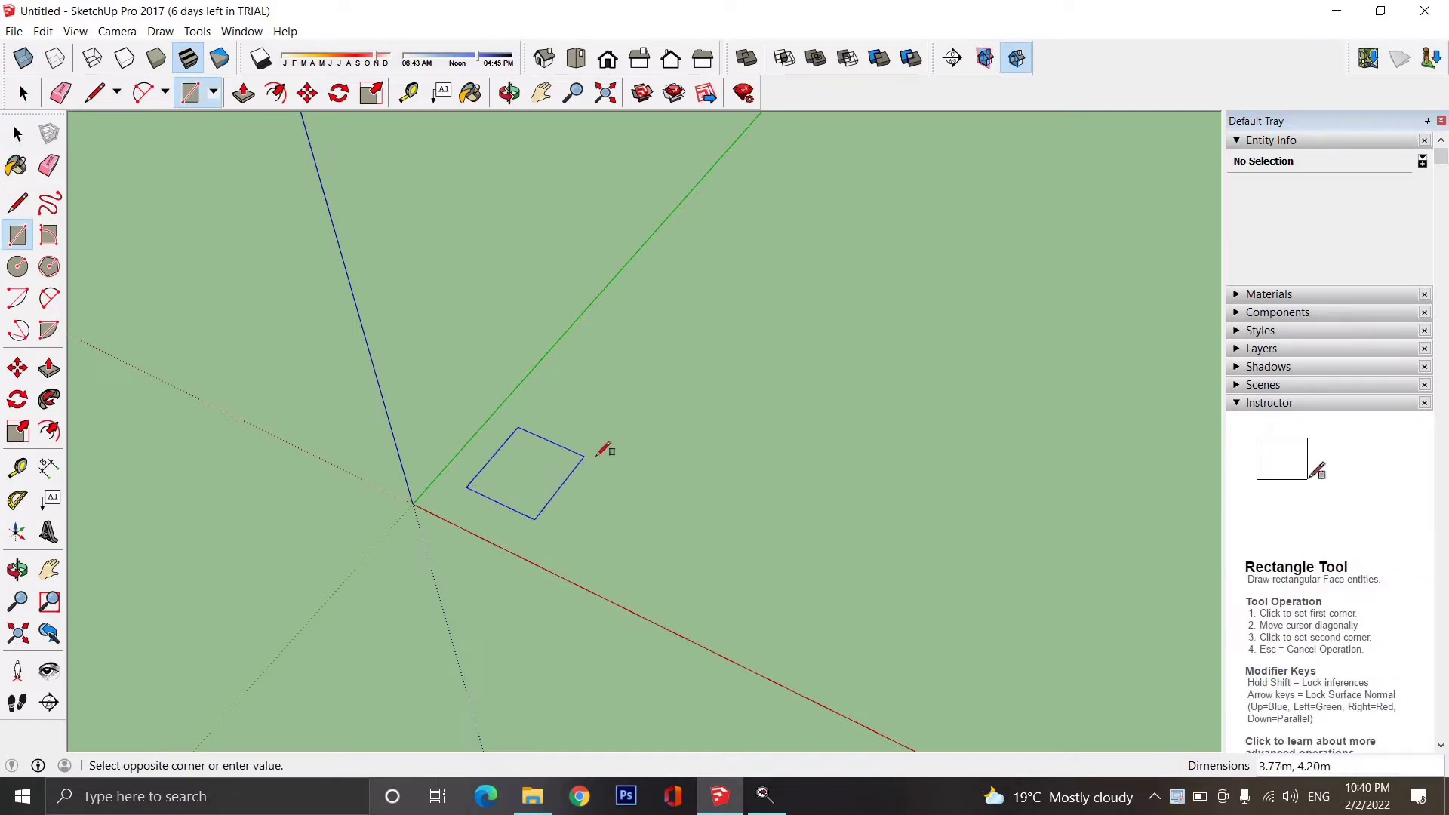
{"action": "mouse_move", "coordinate": [615, 453]}
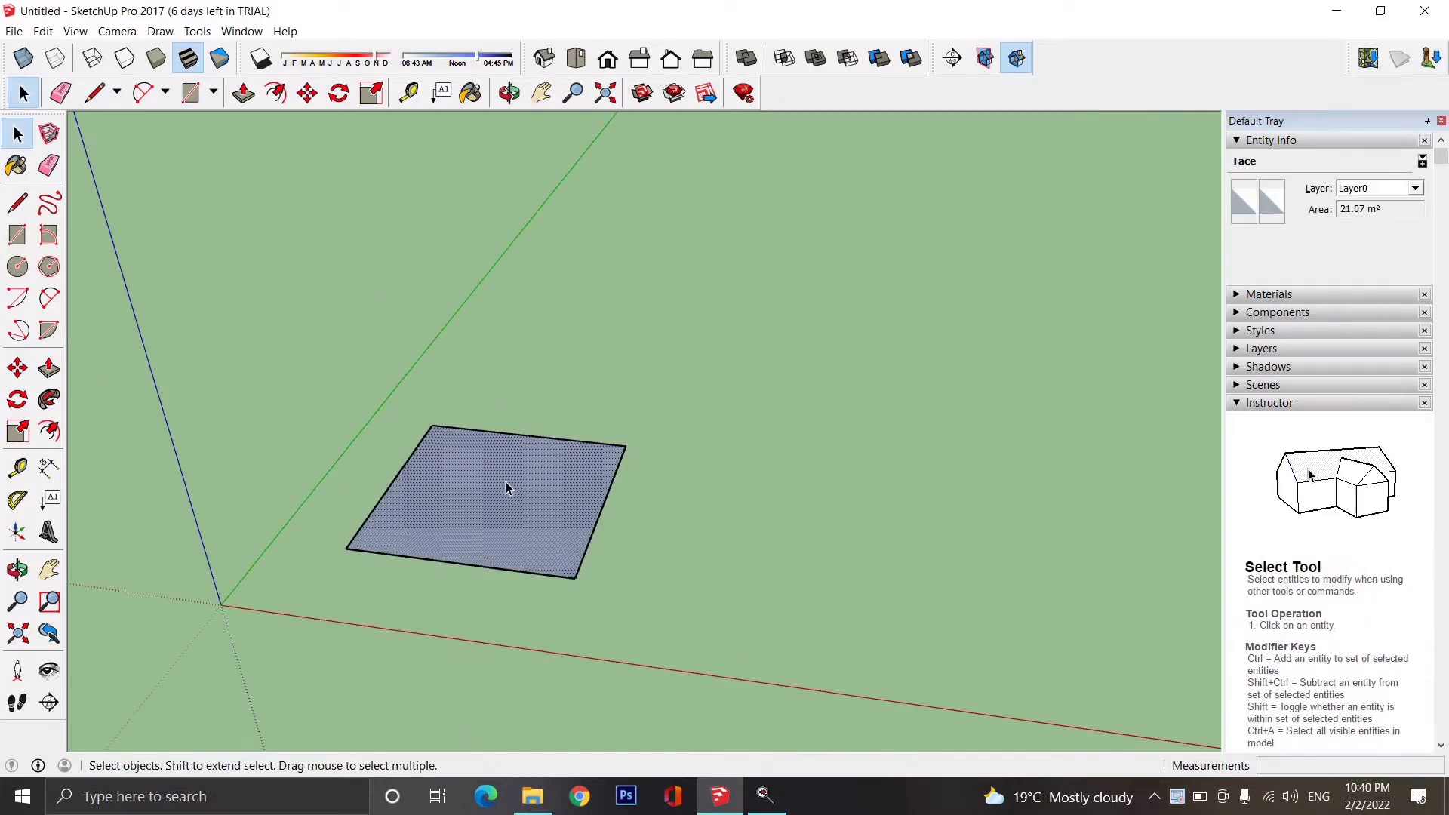
{"action": "left_click", "coordinate": [243, 91]}
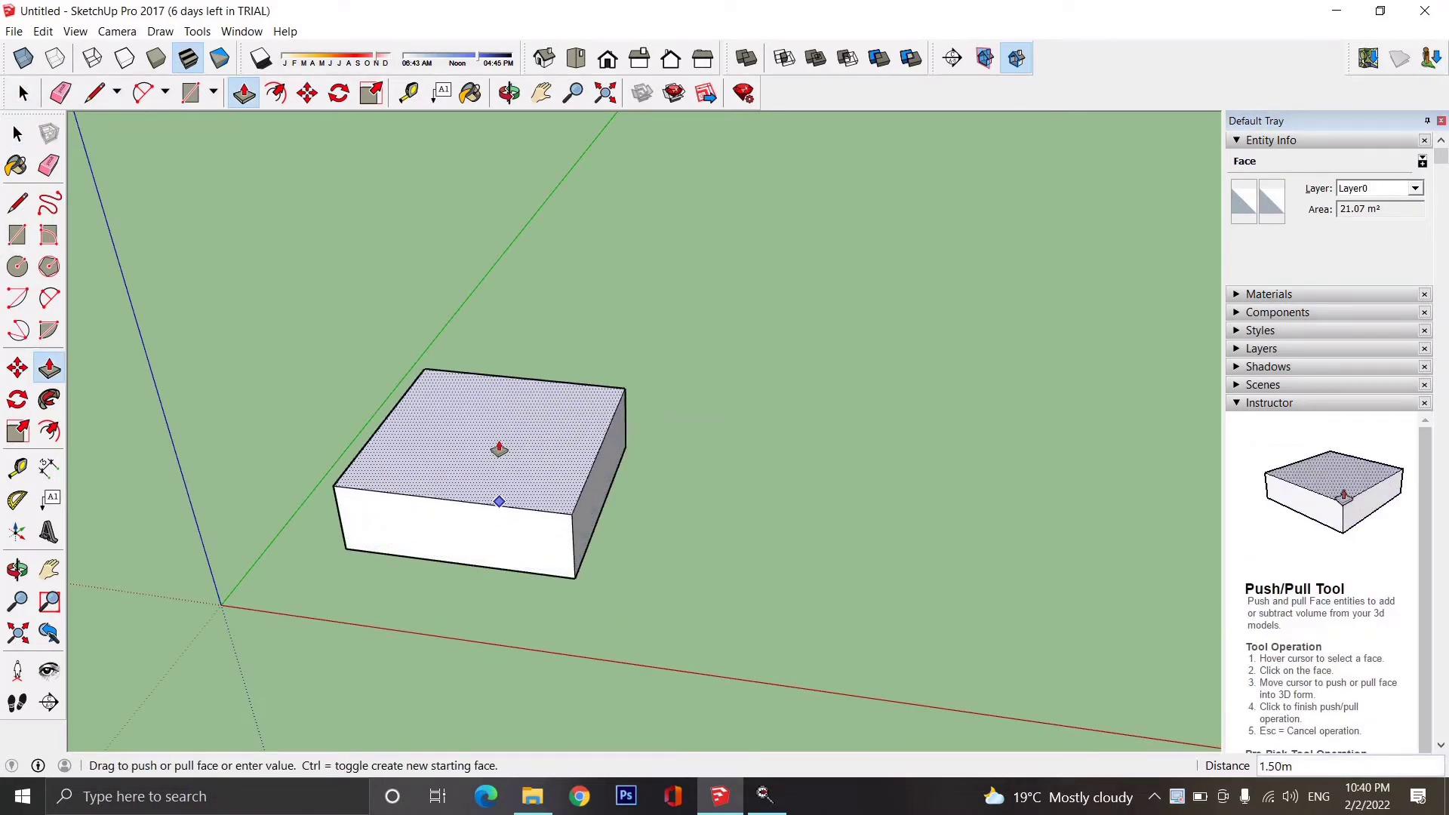
{"action": "type", "text": "2"}
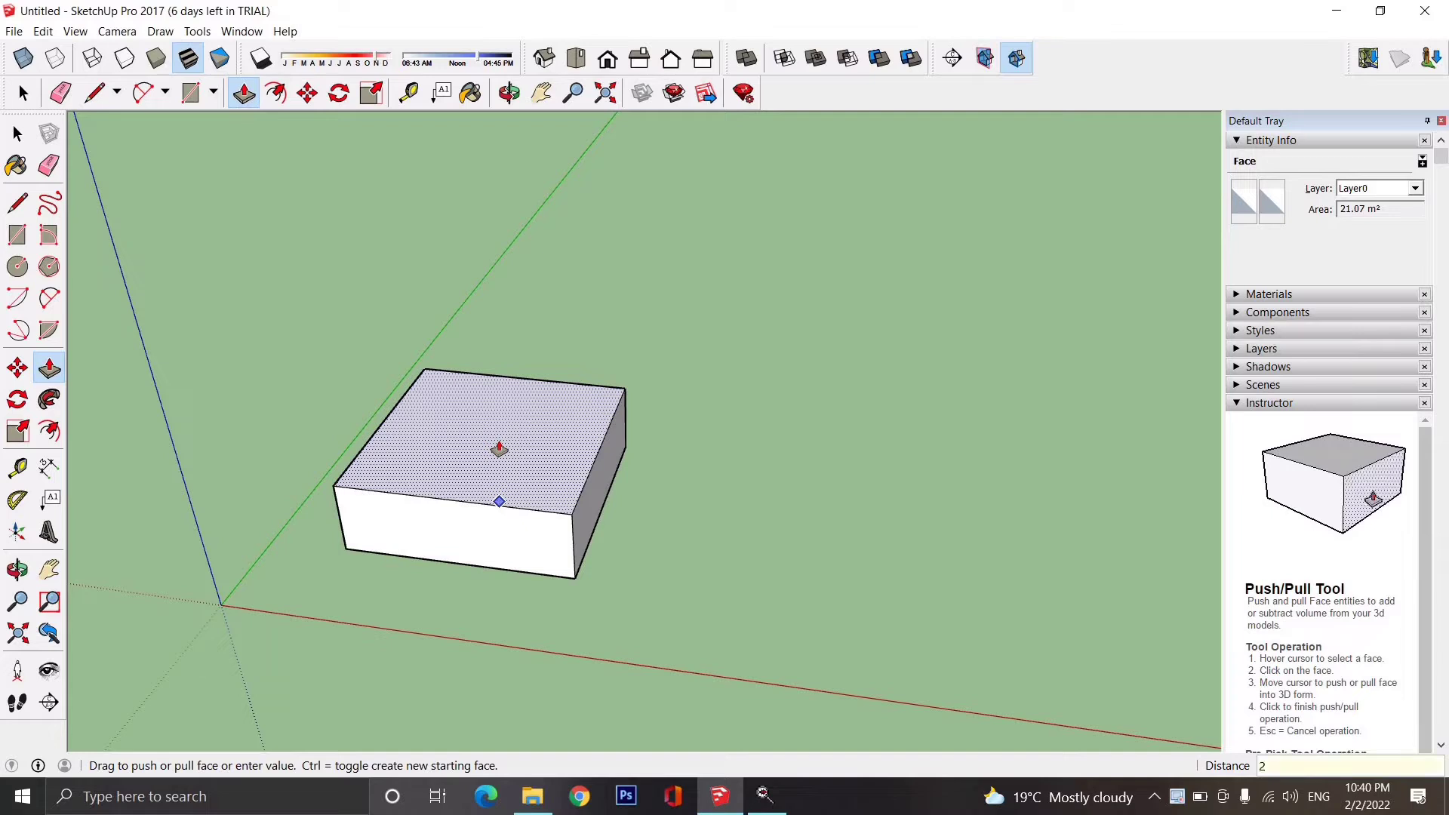
{"action": "left_click", "coordinate": [23, 92]}
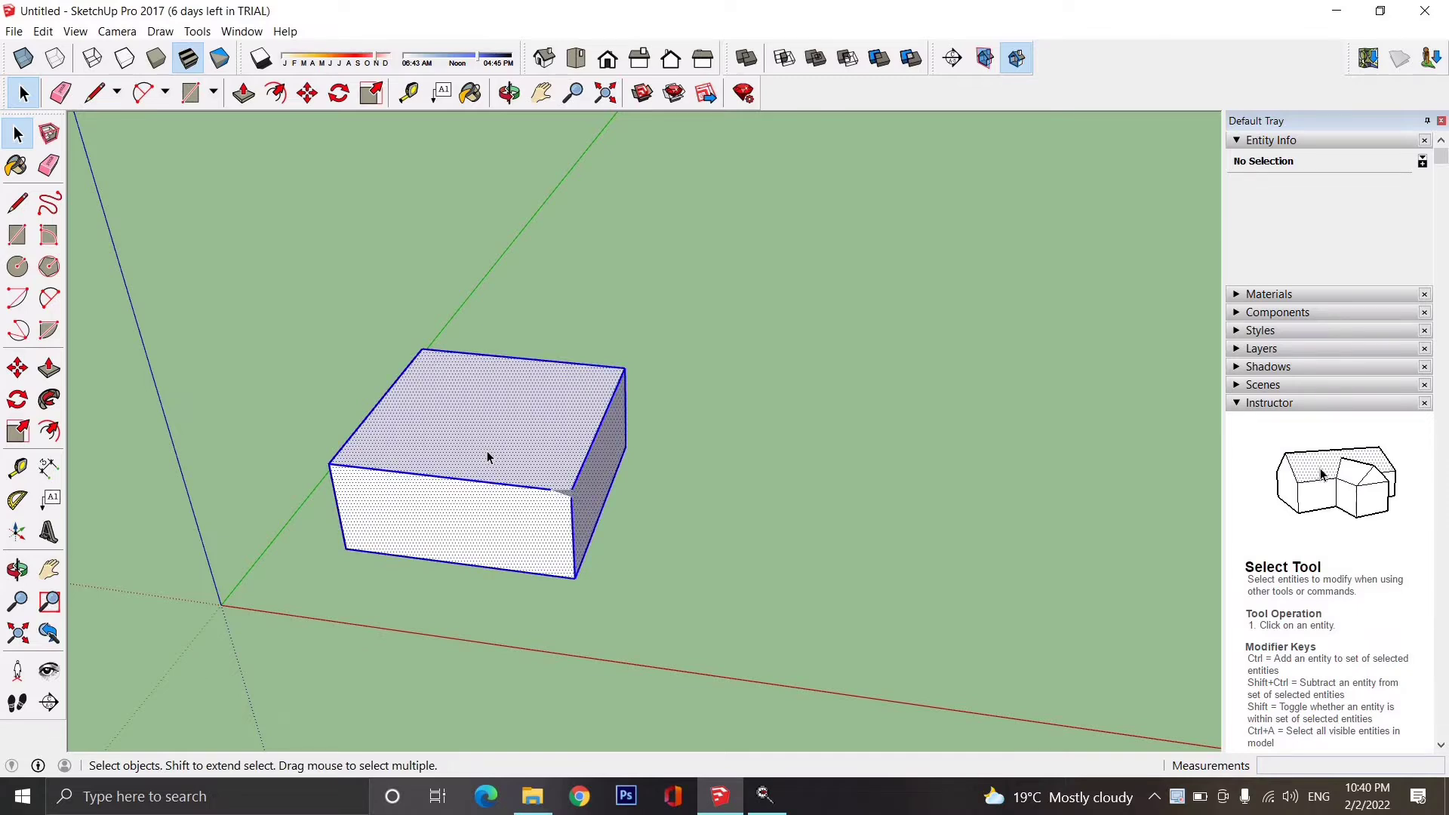
Make the selected box into a component with the definition name 'block'.
{"action": "right_click", "coordinate": [490, 459]}
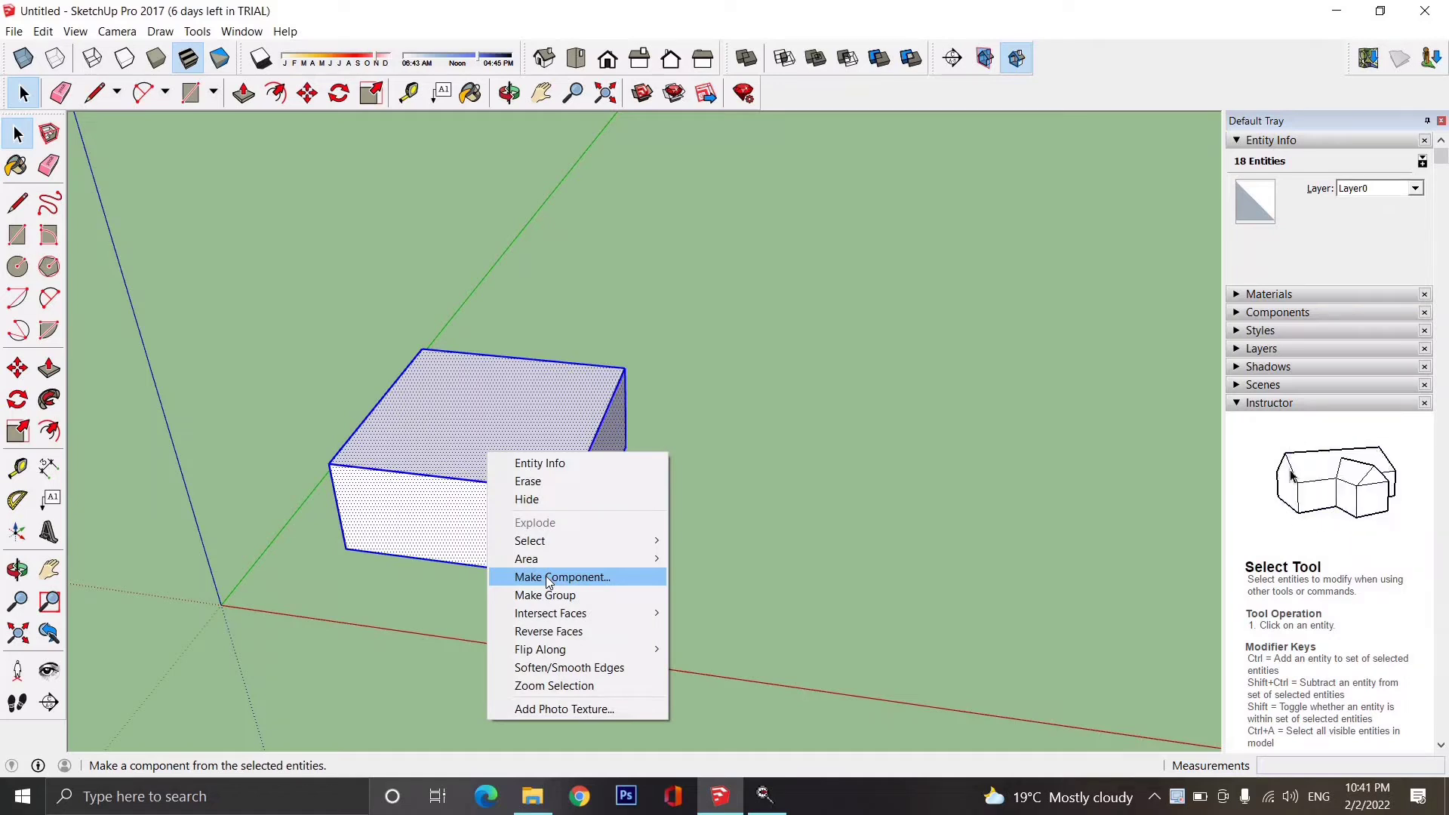
{"action": "left_click", "coordinate": [560, 577]}
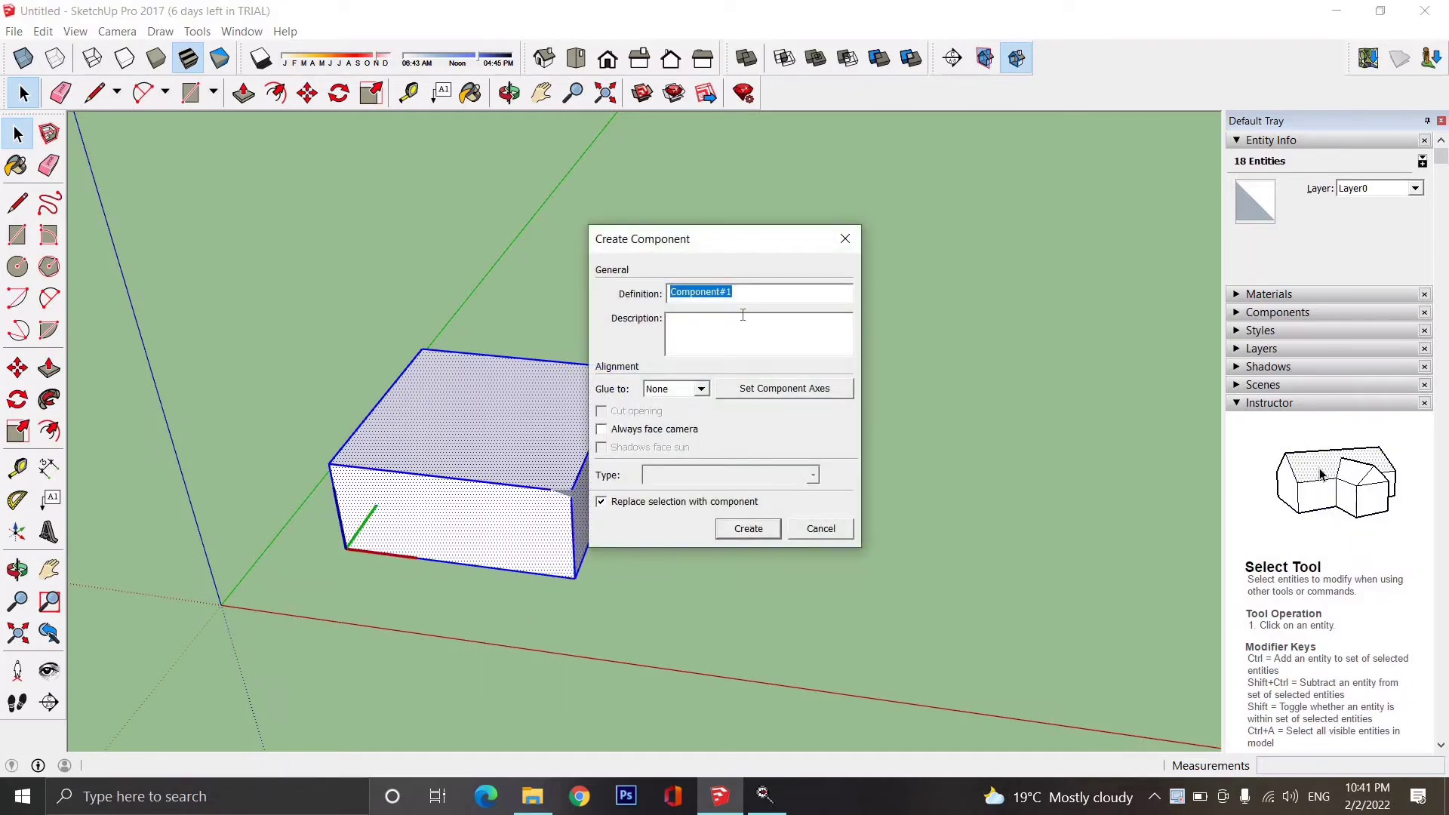
{"action": "type", "text": "block"}
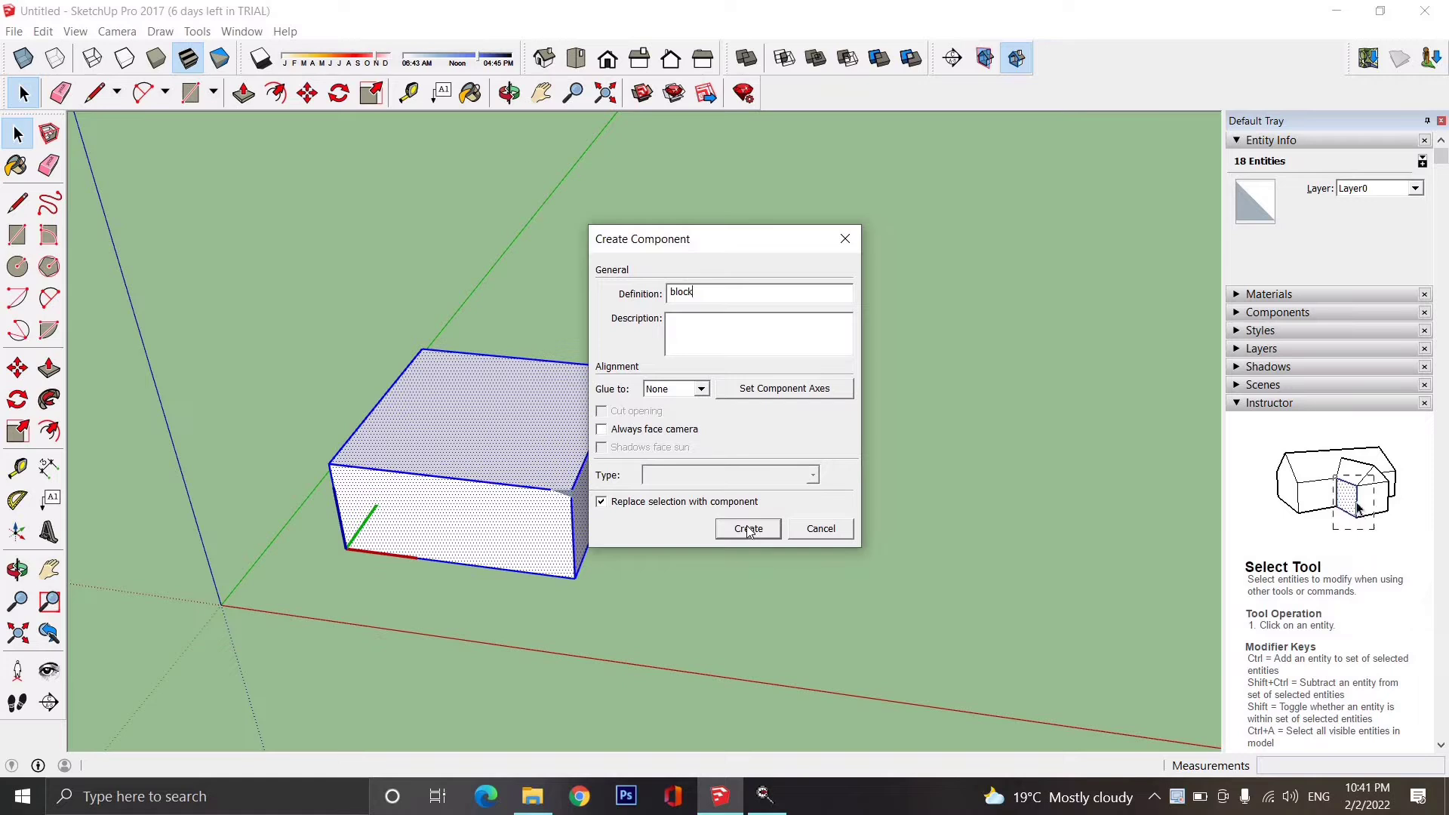
{"action": "left_click", "coordinate": [747, 527]}
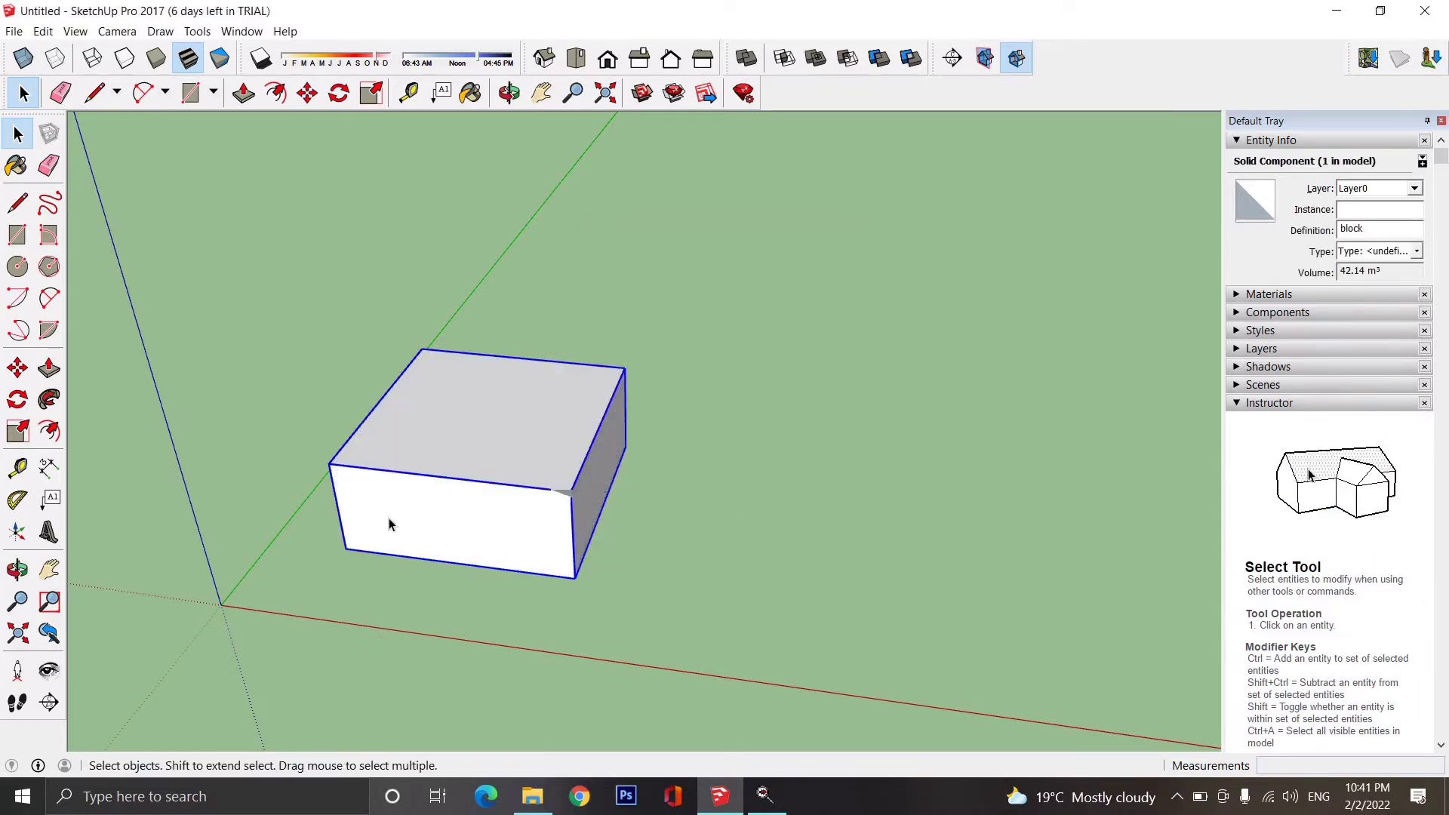
{"action": "left_click", "coordinate": [306, 92]}
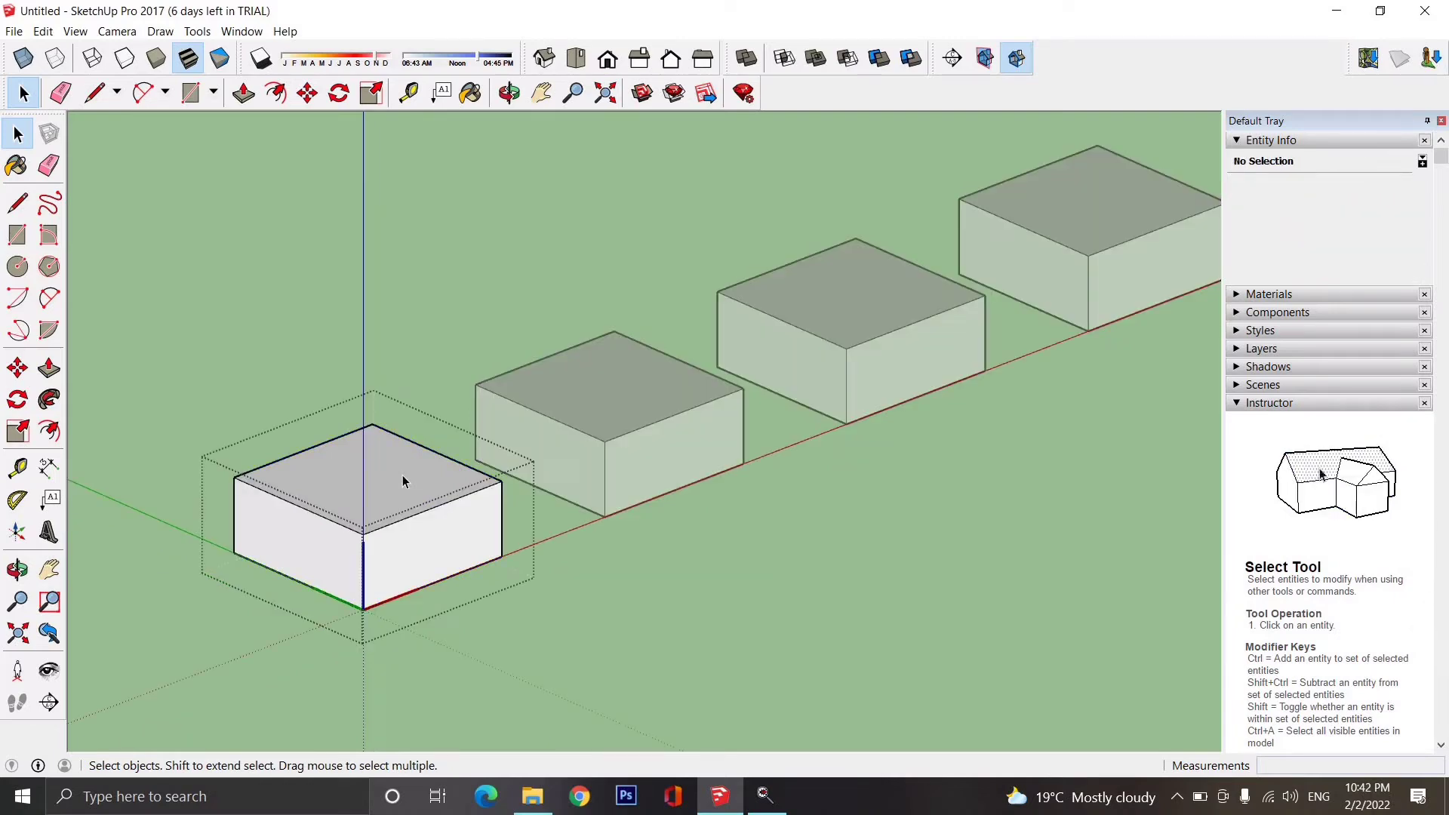
{"action": "mouse_move", "coordinate": [1376, 536]}
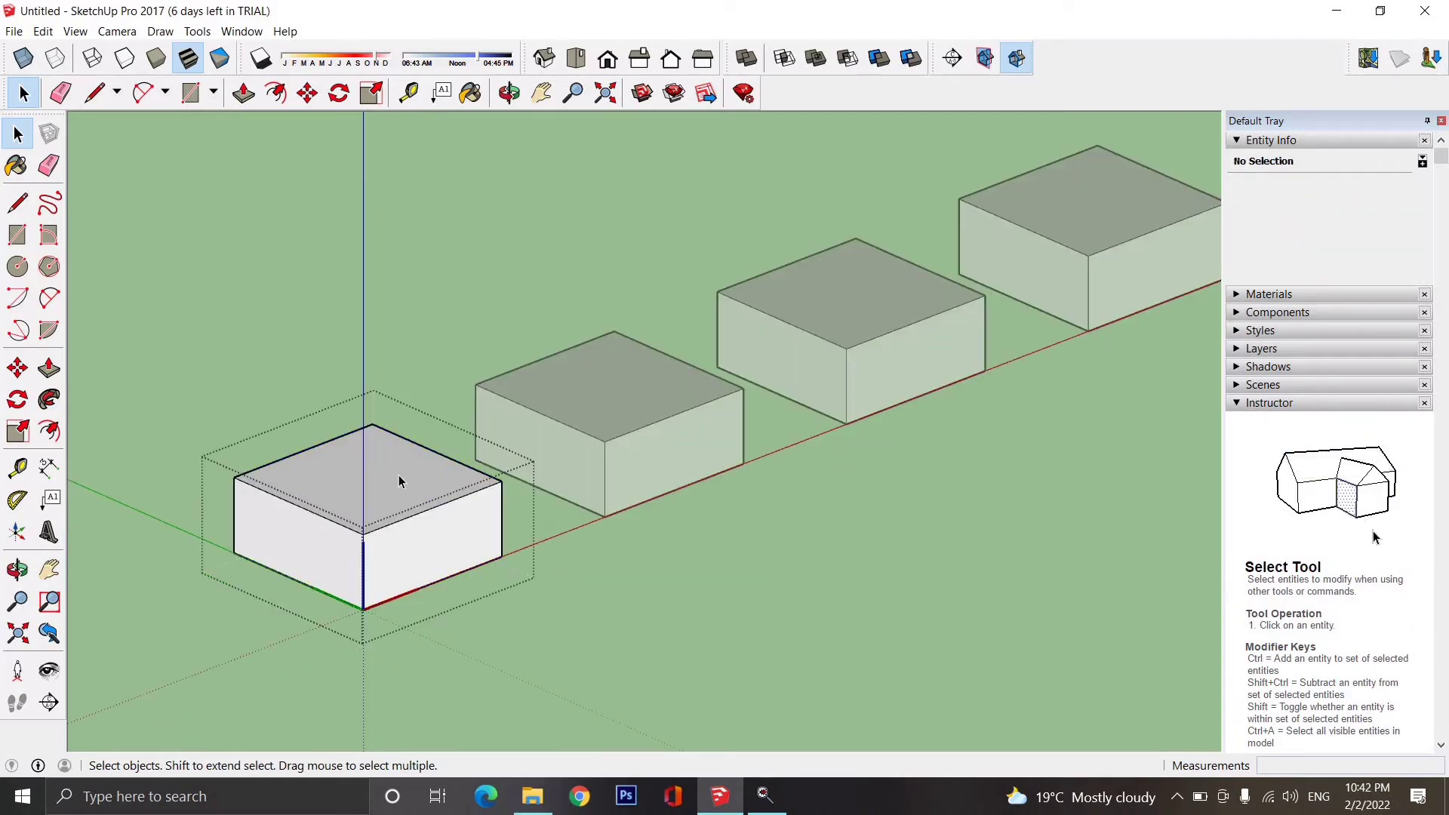
Inside the first block, push its top face down to about 1 m.
{"action": "left_click", "coordinate": [243, 92]}
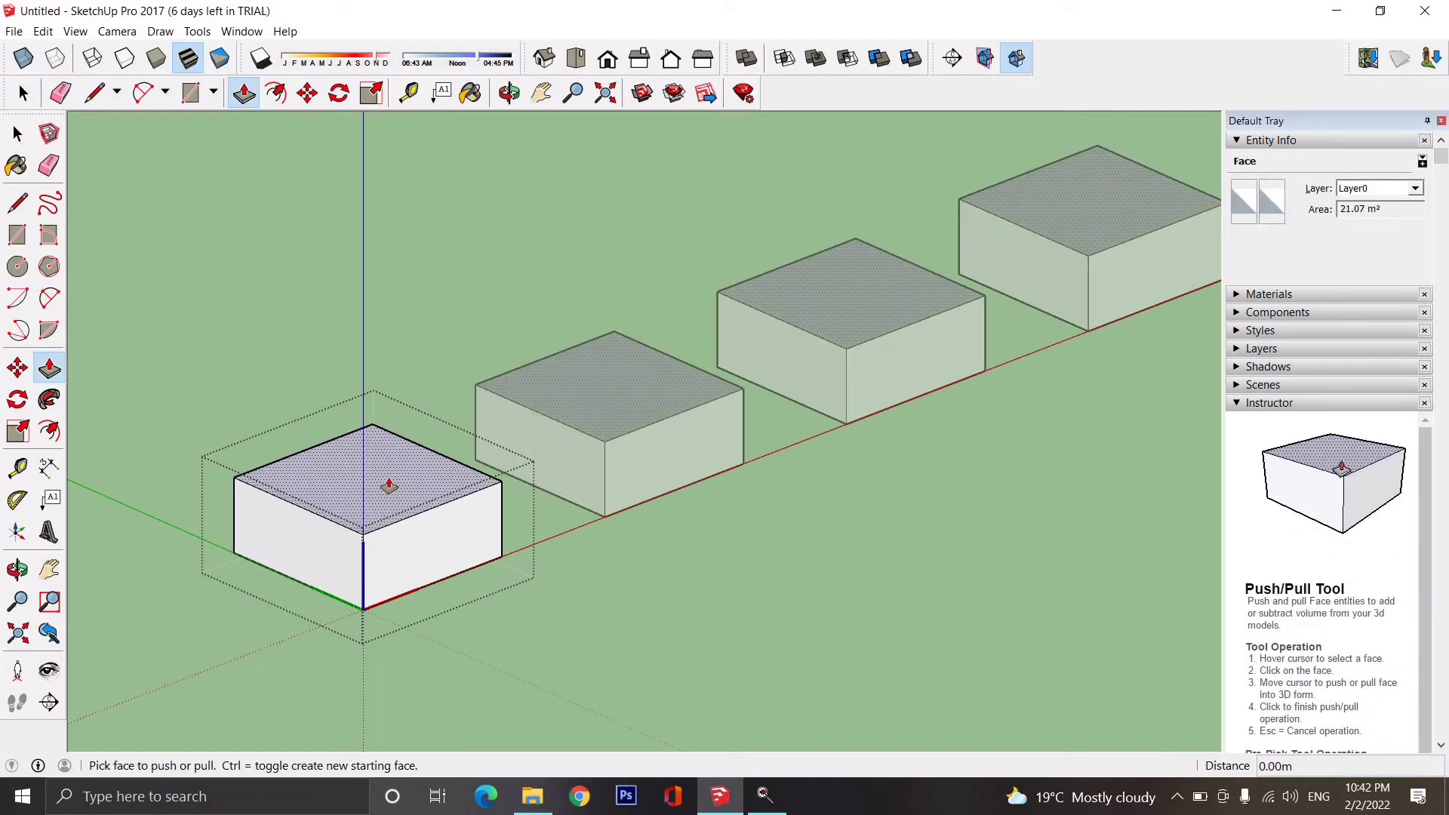
{"action": "left_click_drag", "start_coordinate": [388, 485], "coordinate": [388, 522]}
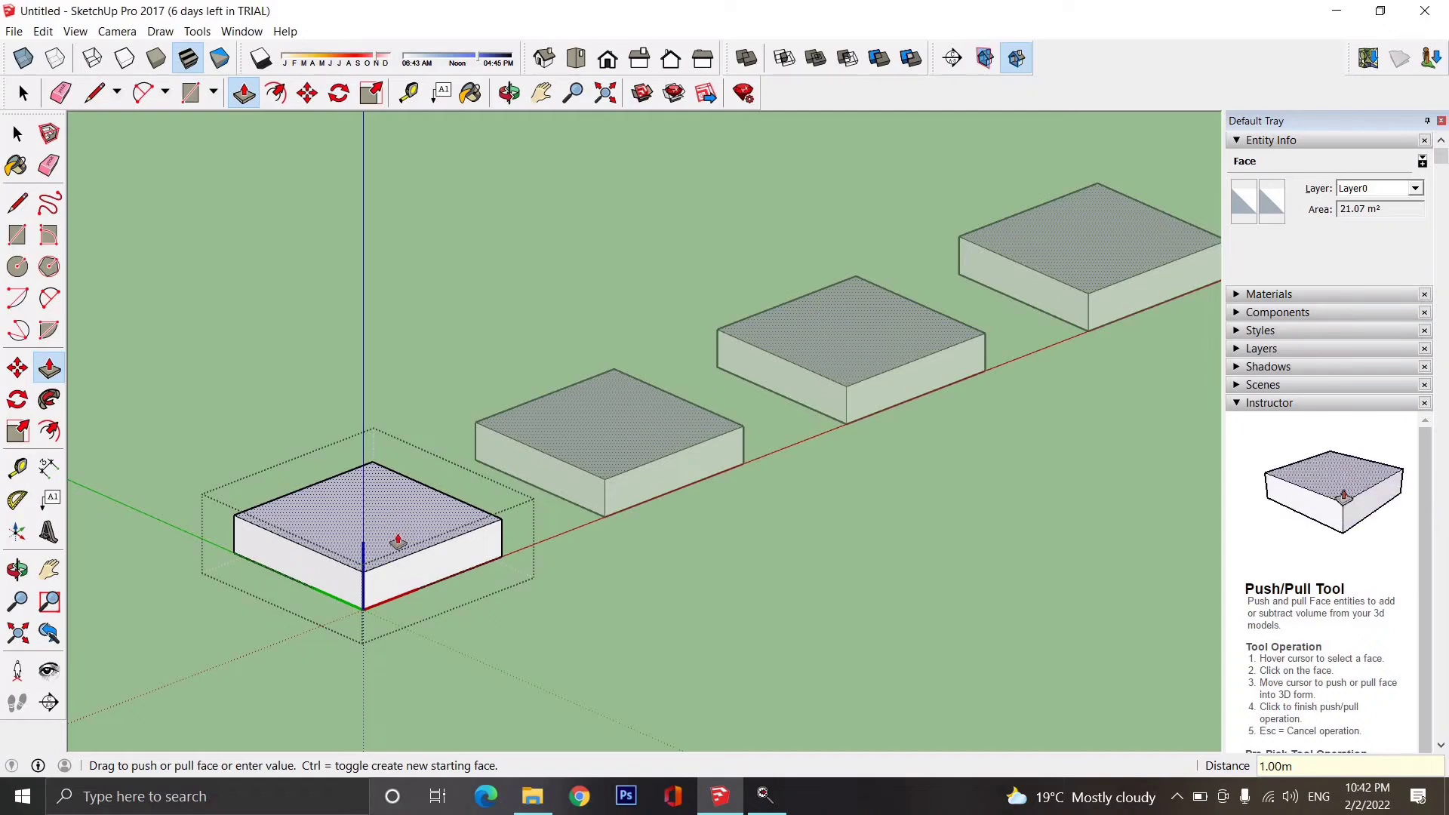
Draw two connected lines on the block's top, from the front top edge toward the centre.
{"action": "left_click", "coordinate": [91, 92]}
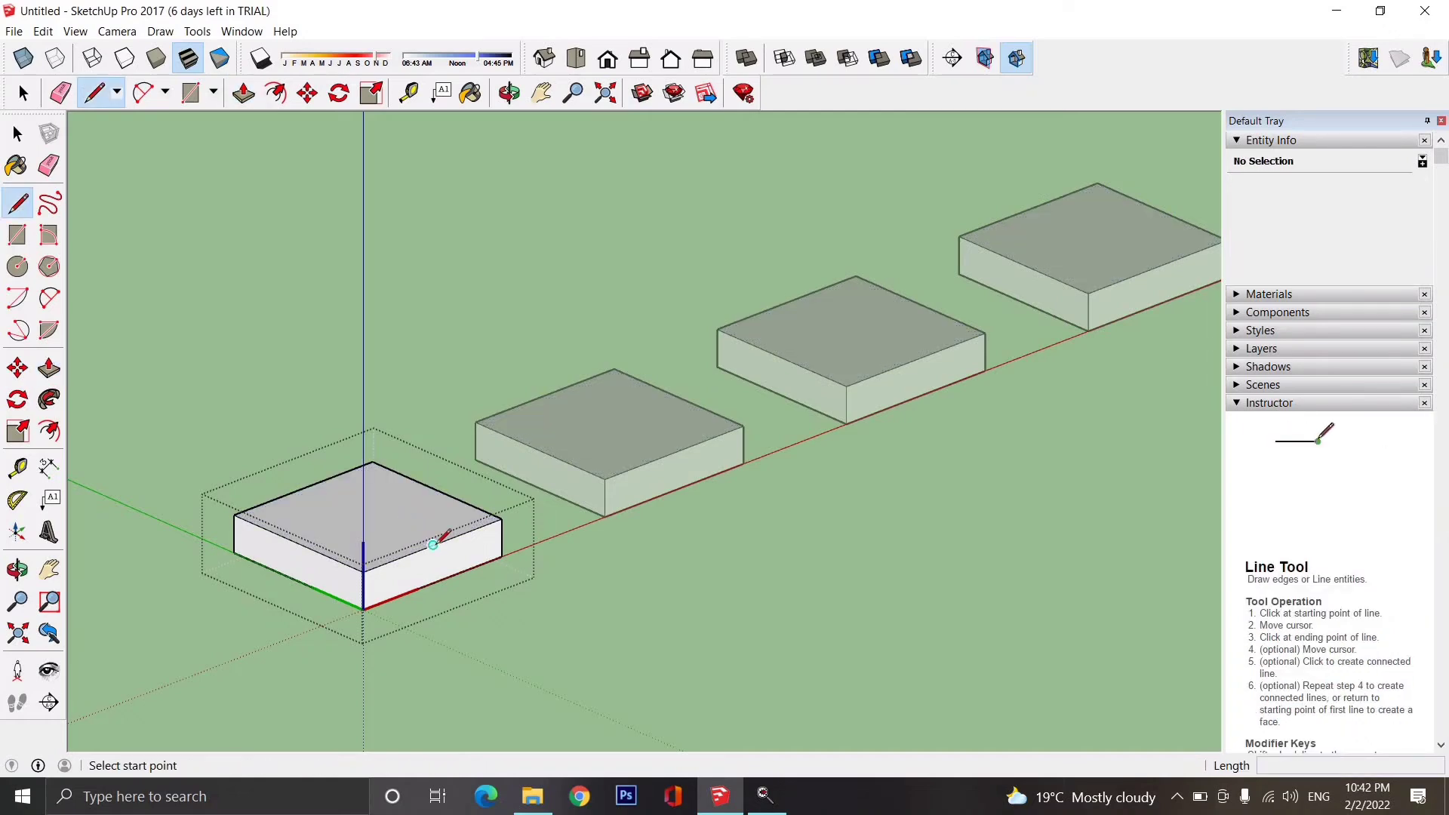
{"action": "left_click", "coordinate": [433, 543]}
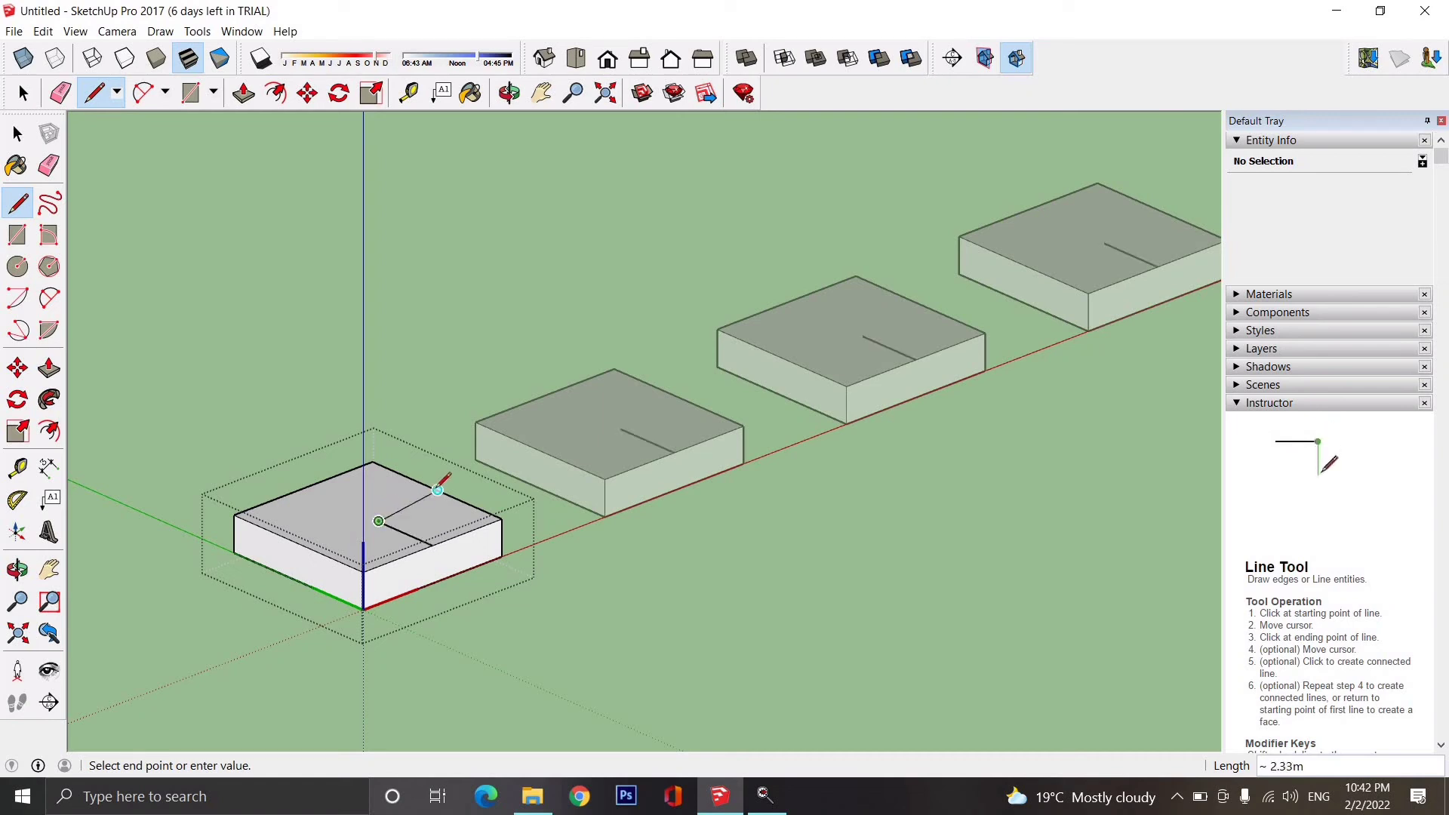
{"action": "left_click", "coordinate": [436, 490]}
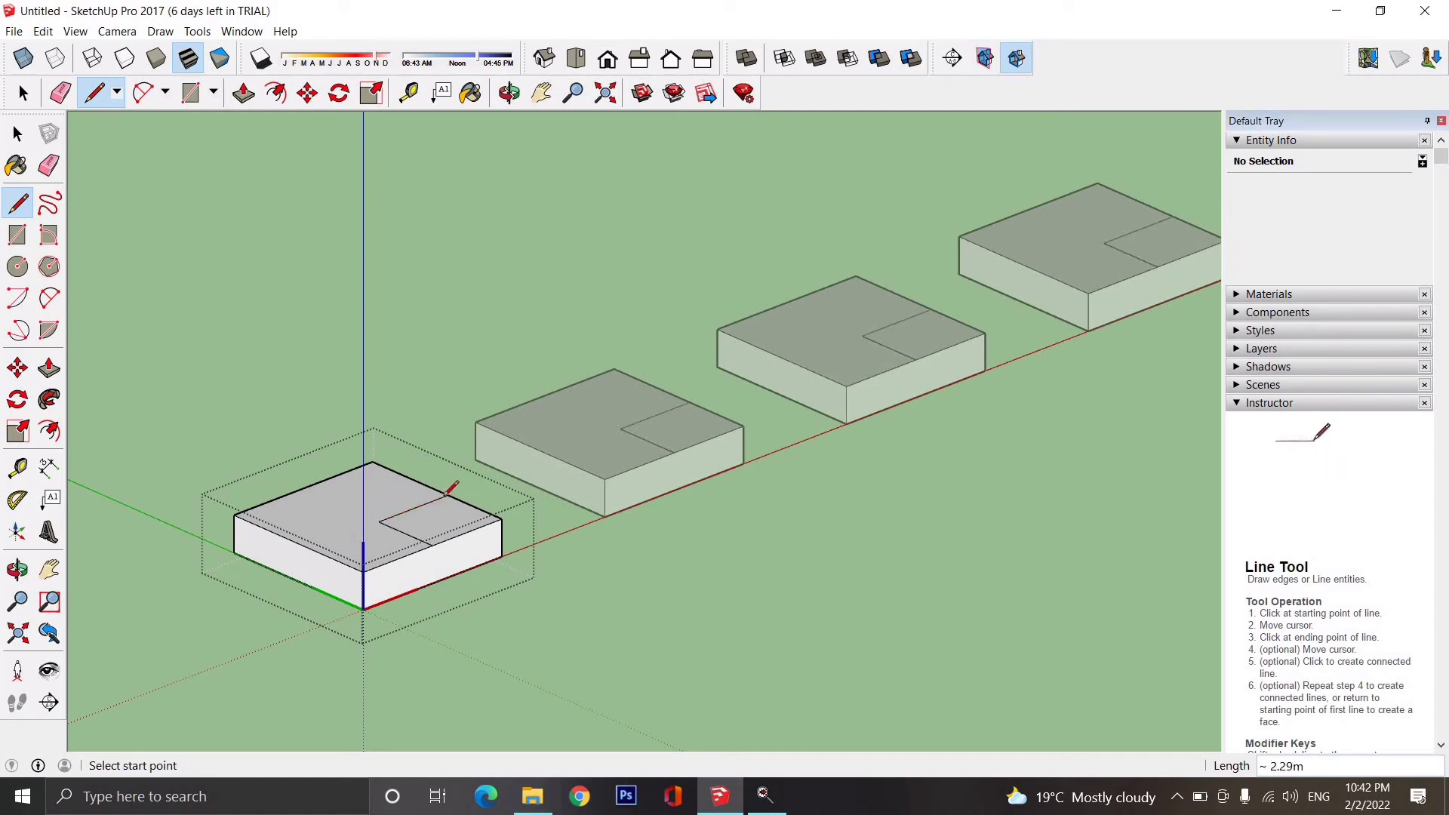